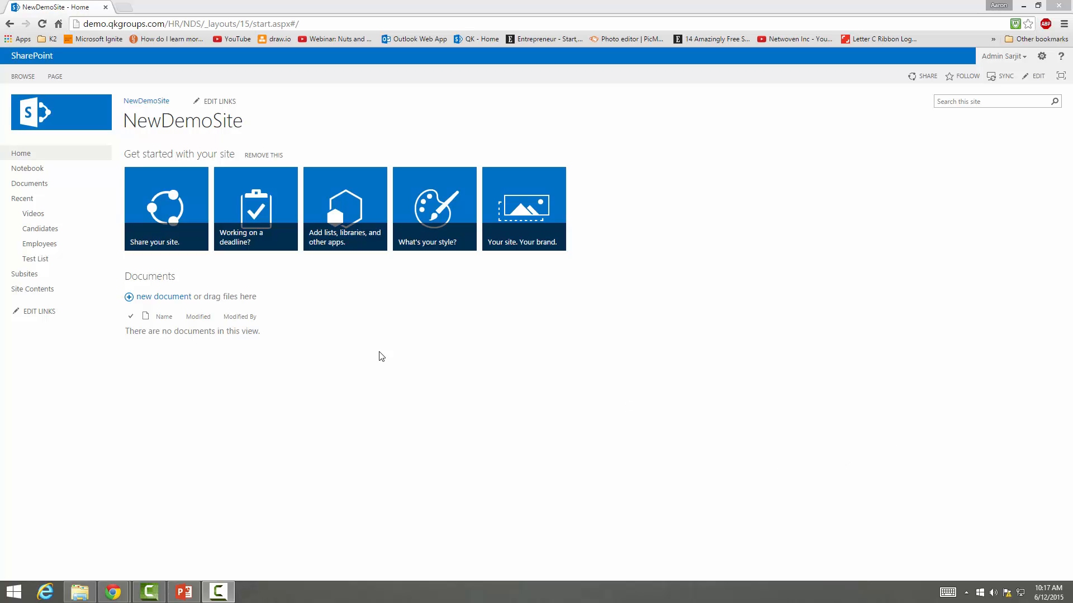
mouse_move(334, 342)
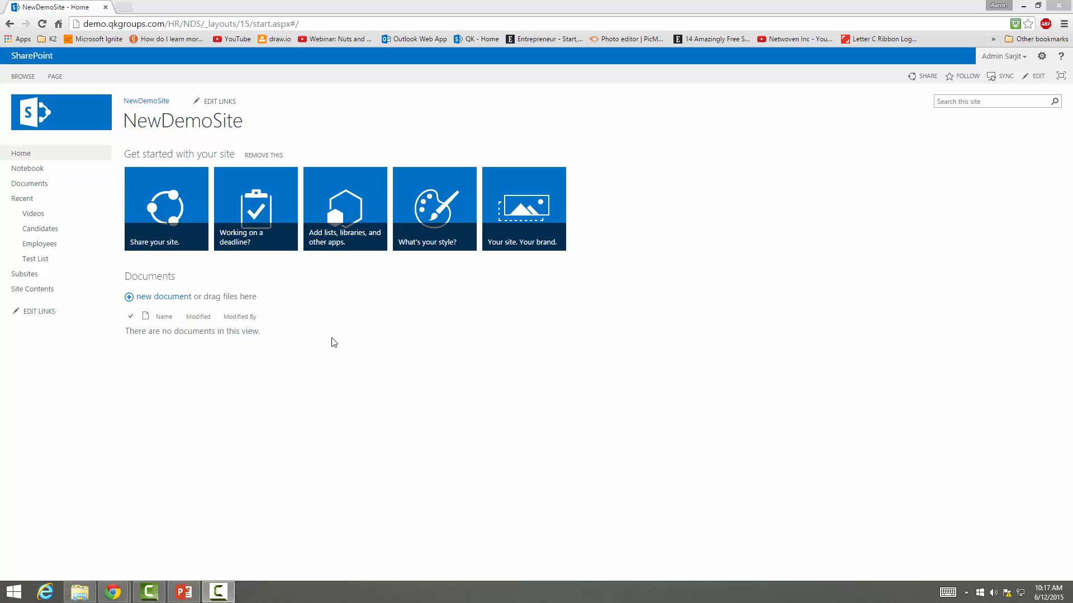
mouse_move(397, 159)
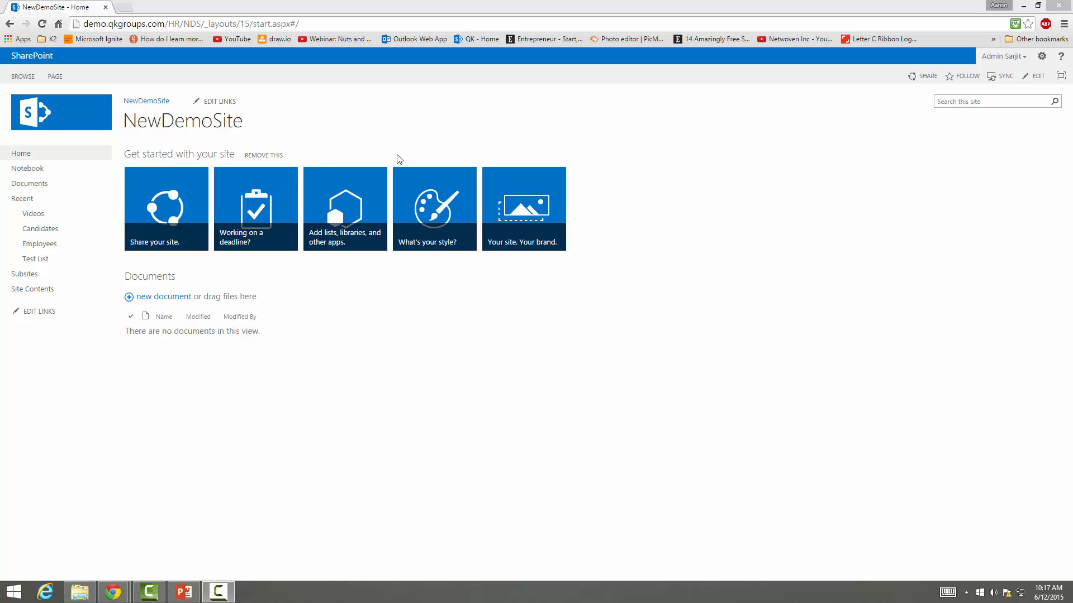
mouse_move(51, 295)
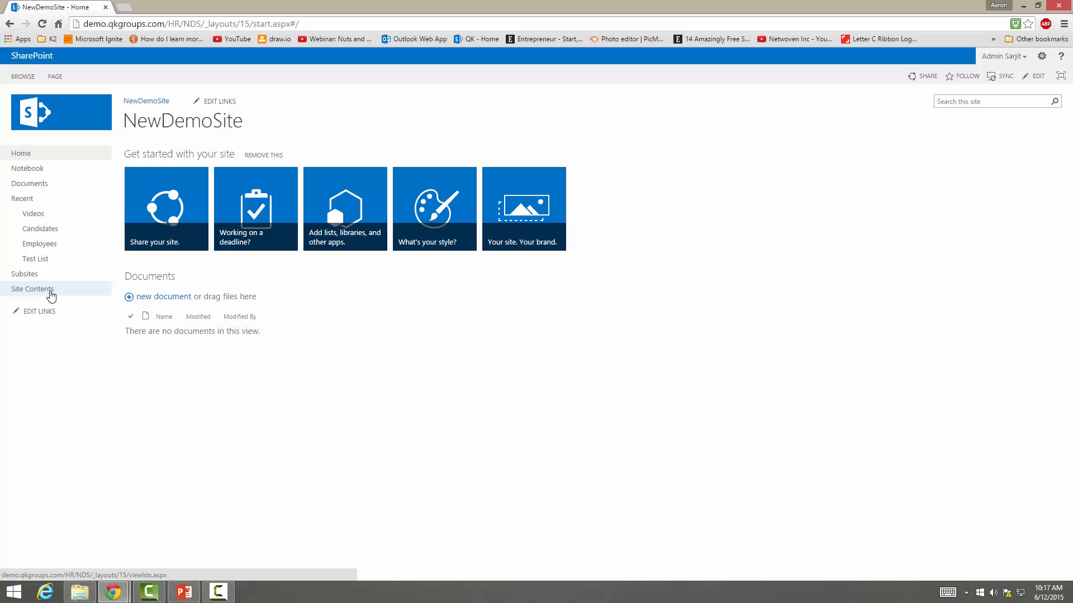
- Show NewDemoSite's Site Contents page listing its lists, libraries and subsites
left_click(32, 288)
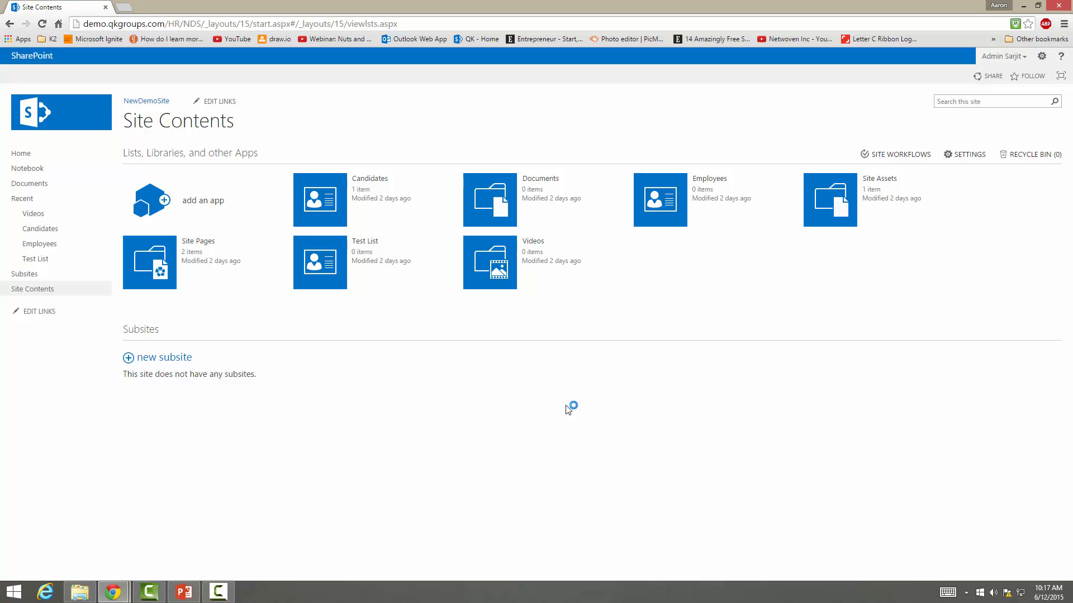
mouse_move(458, 409)
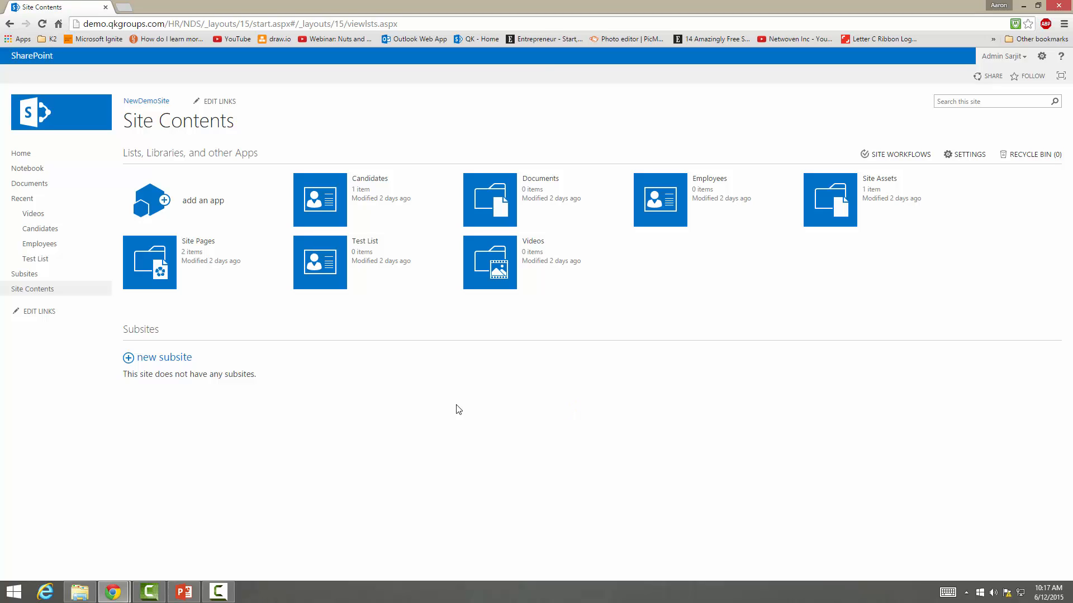
- Begin a new subsite under NewDemoSite titled 'Team'
left_click(164, 357)
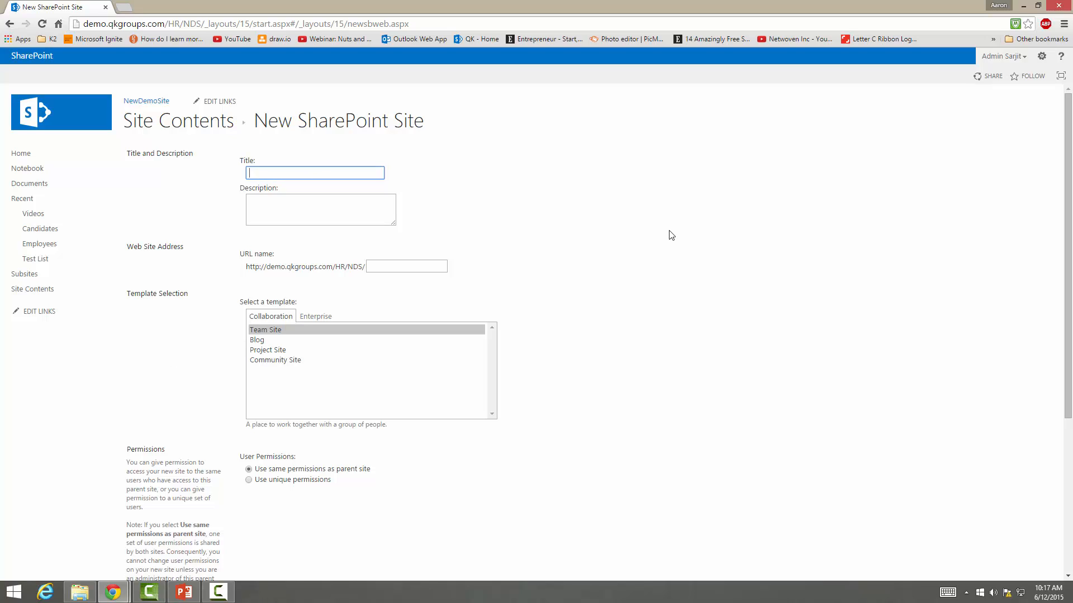
type("Team")
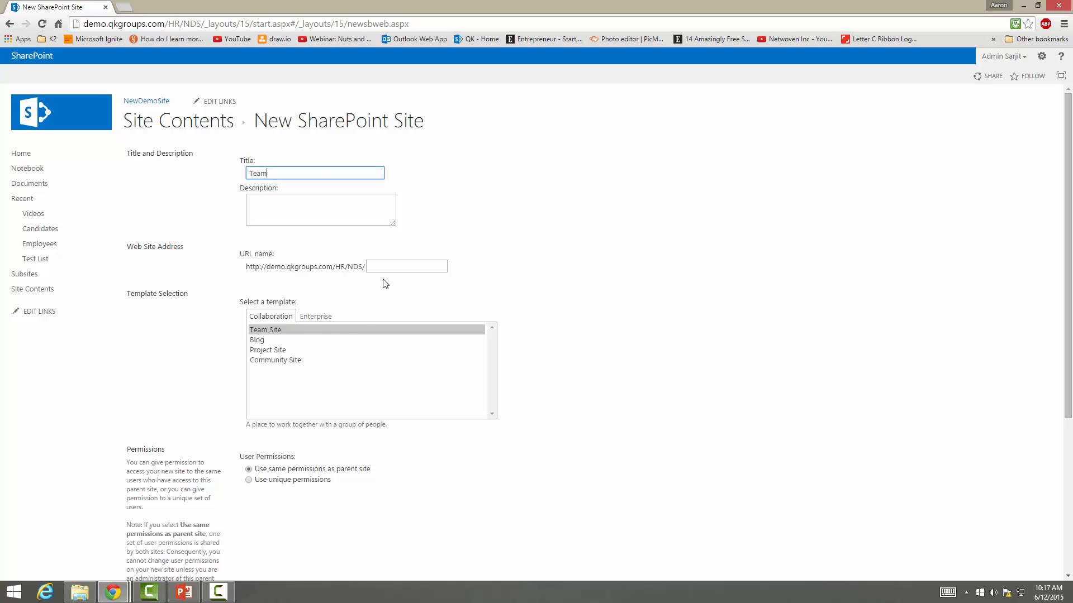
mouse_move(299, 286)
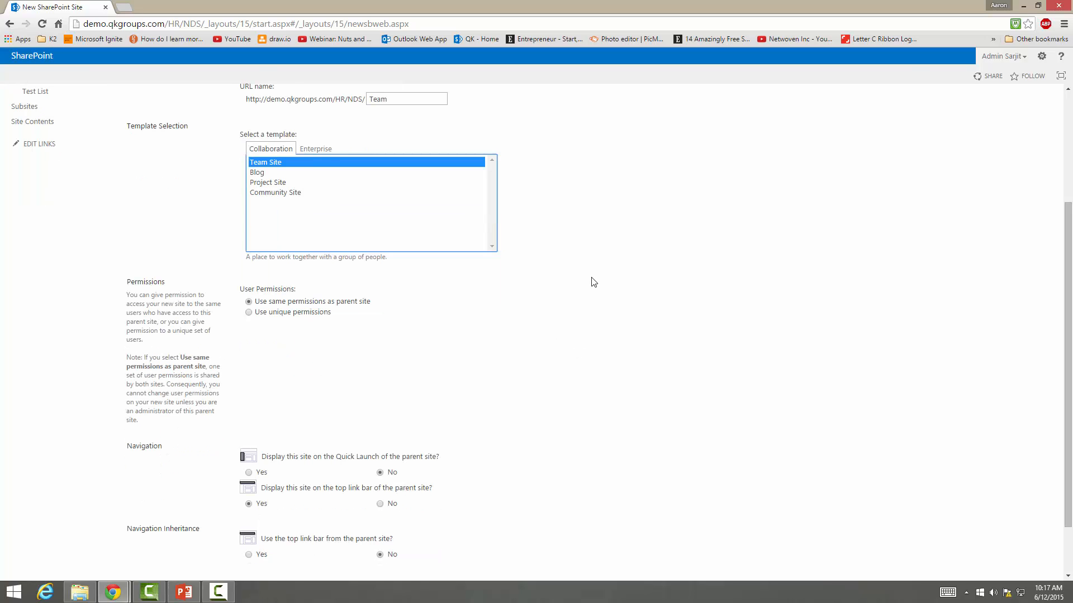
scroll("down", 3)
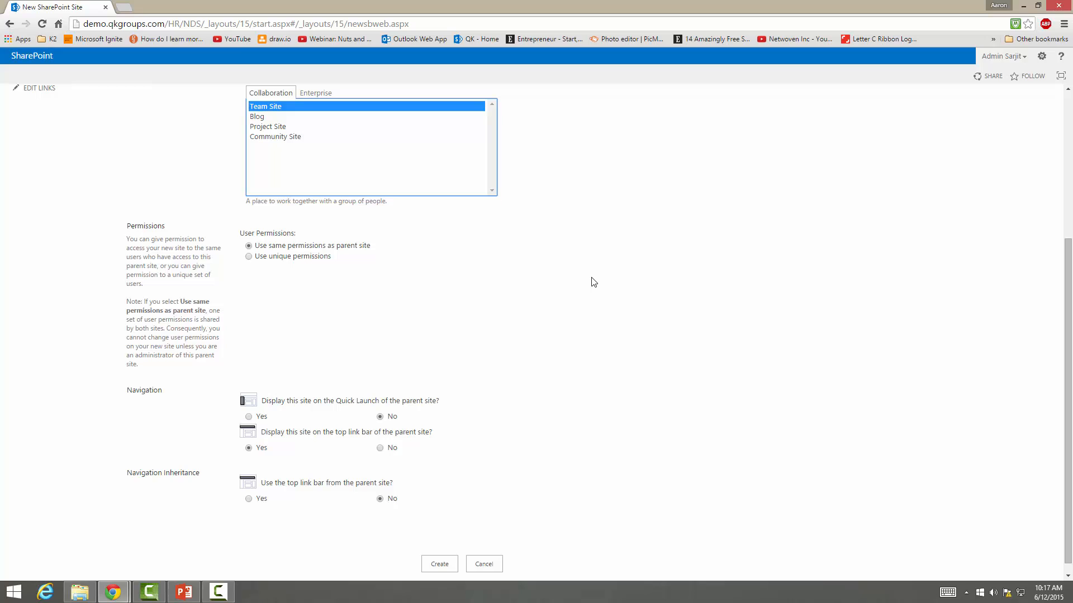
mouse_move(347, 62)
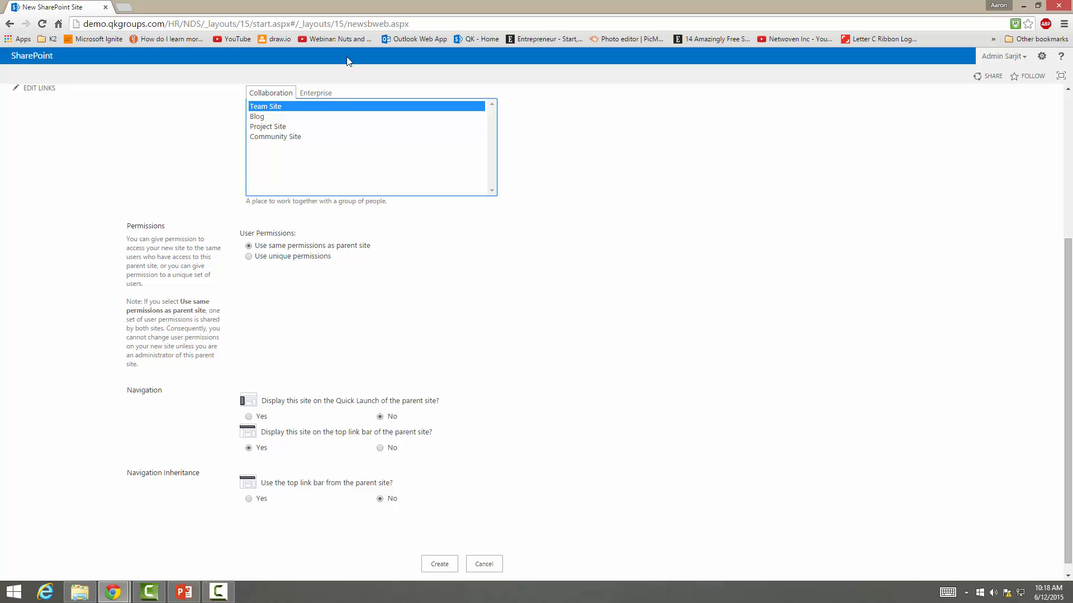
mouse_move(267, 109)
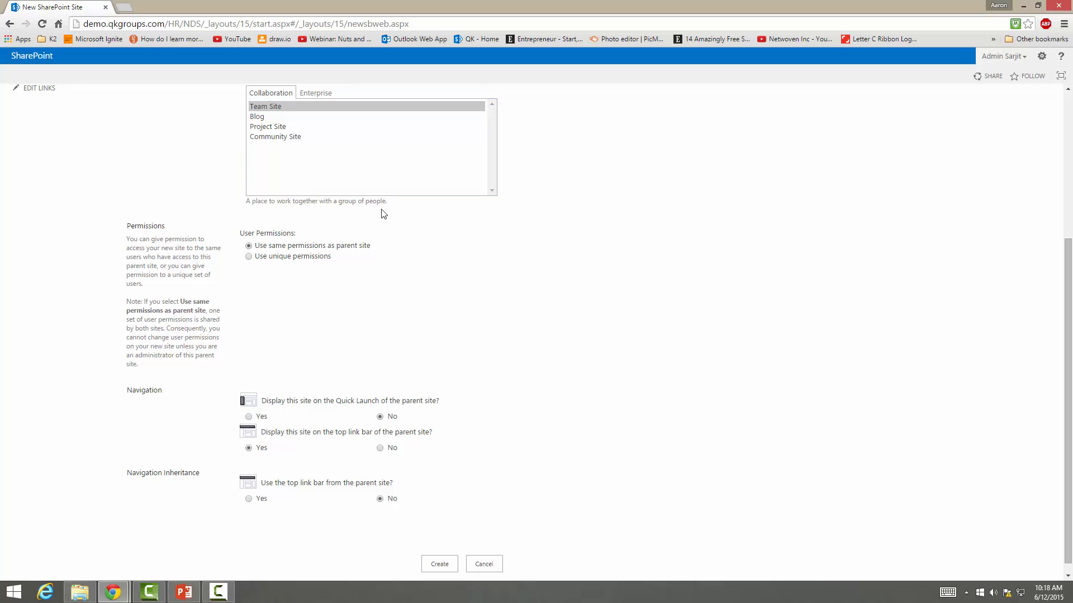
mouse_move(279, 201)
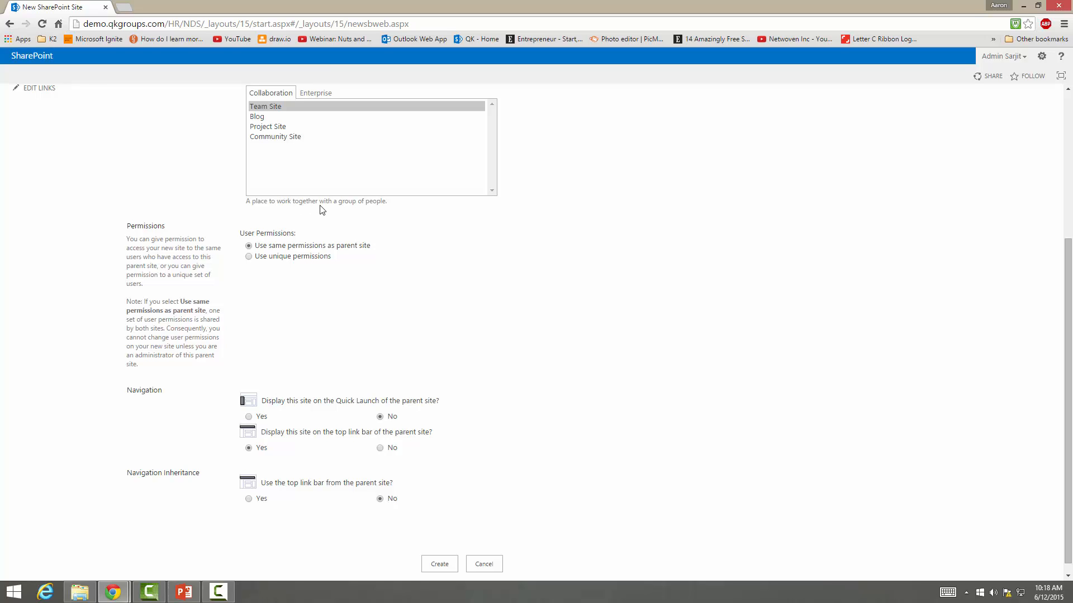
scroll("down", 3)
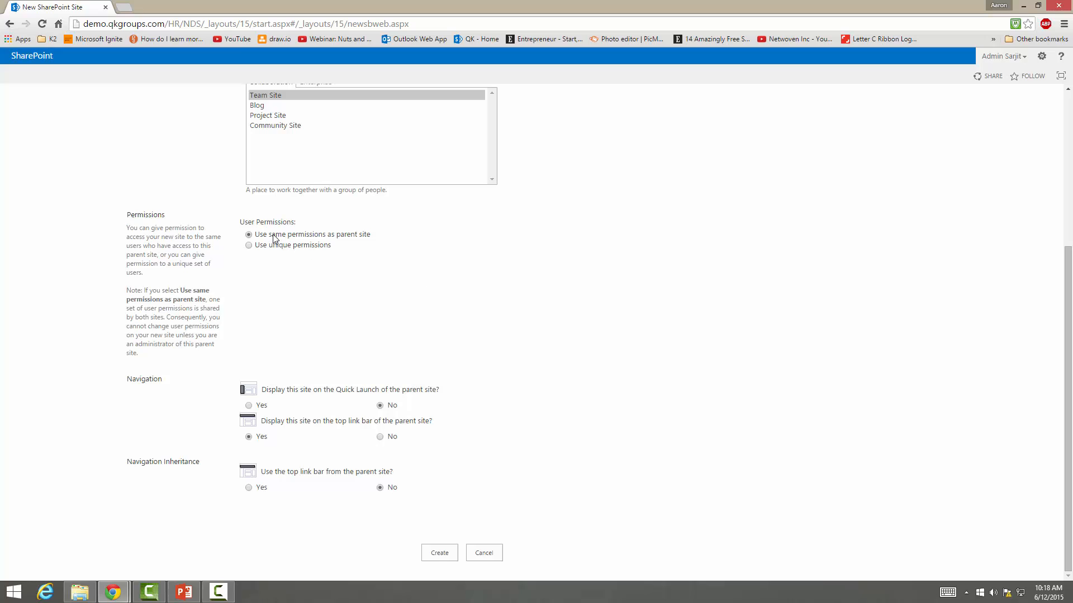
mouse_move(313, 241)
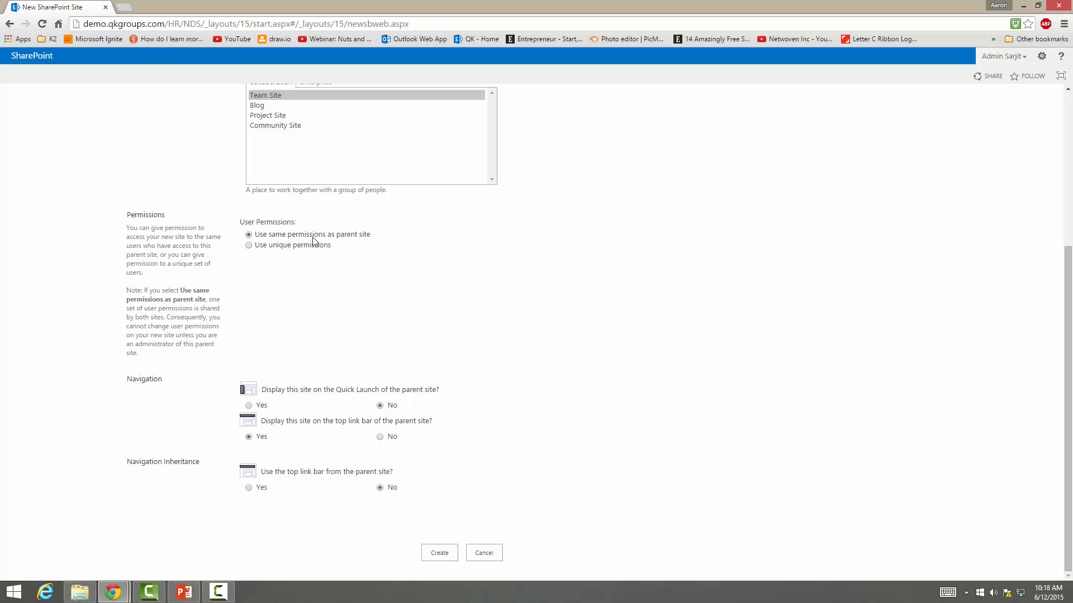
mouse_move(311, 252)
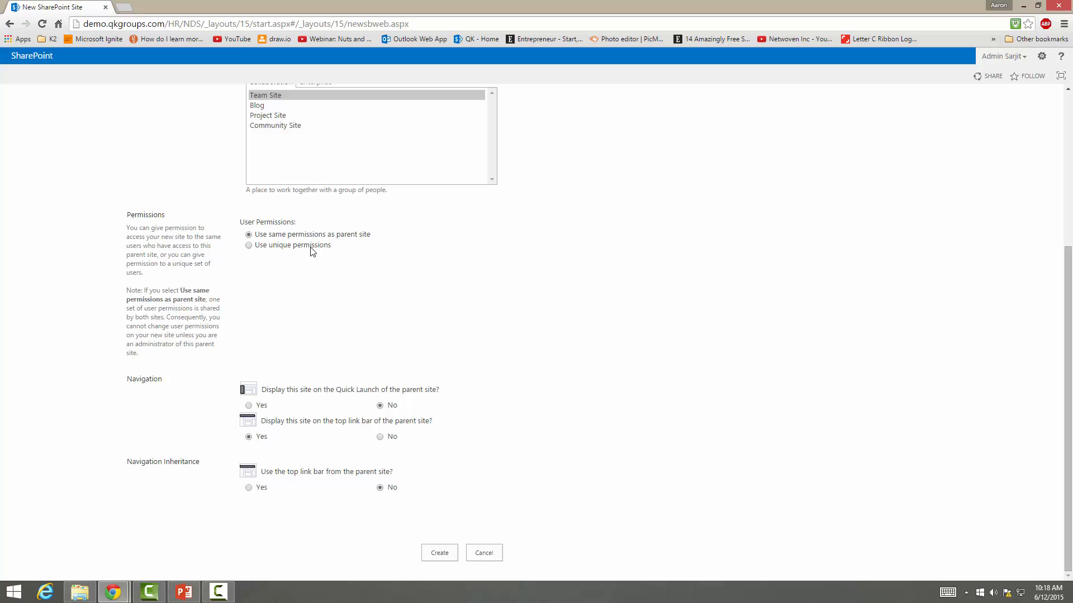
mouse_move(289, 245)
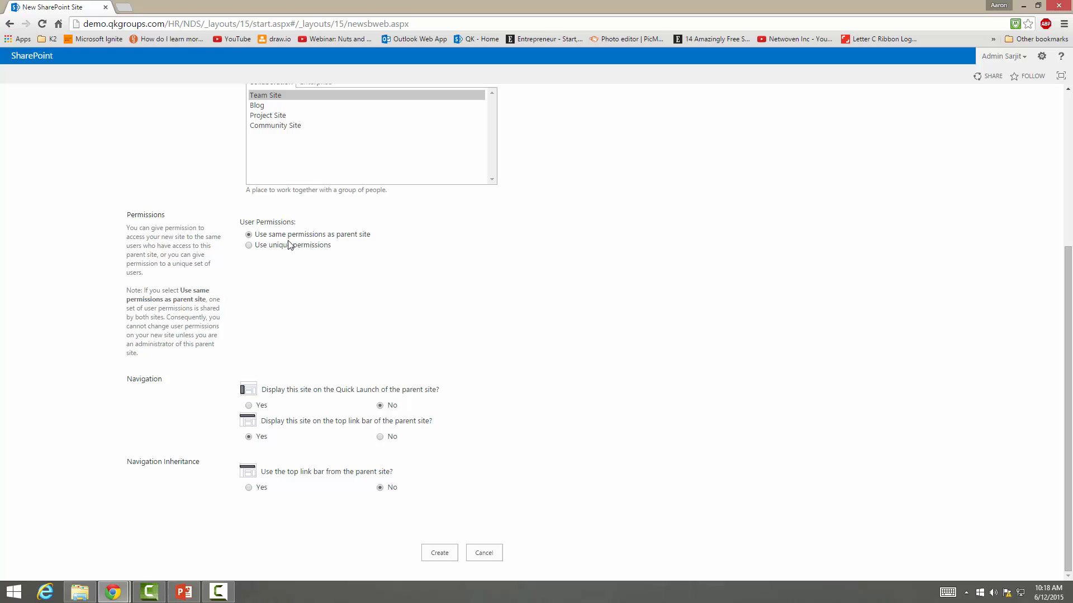
mouse_move(289, 406)
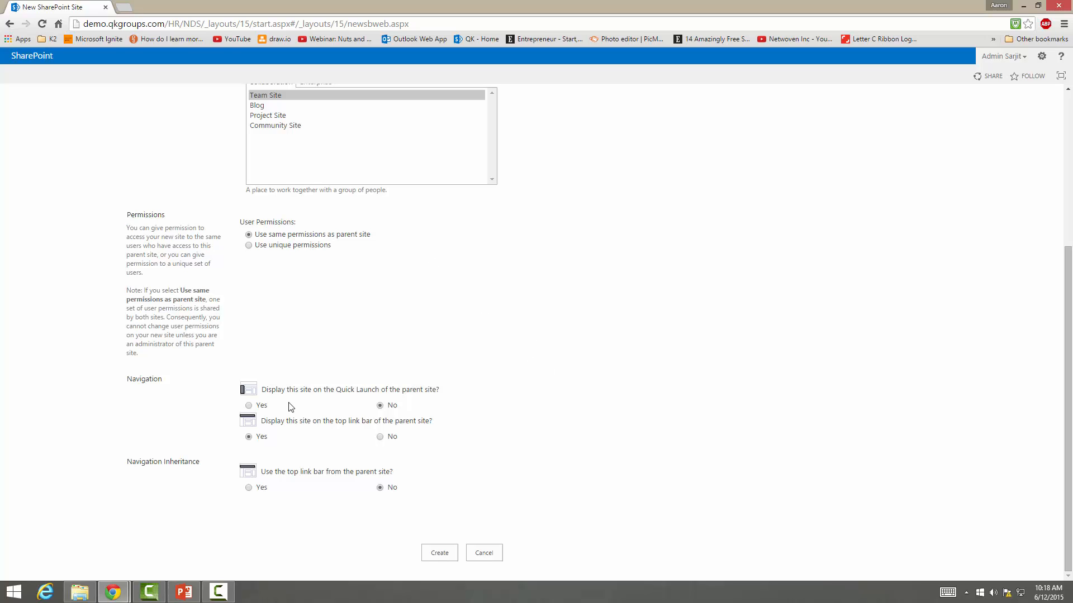
mouse_move(103, 372)
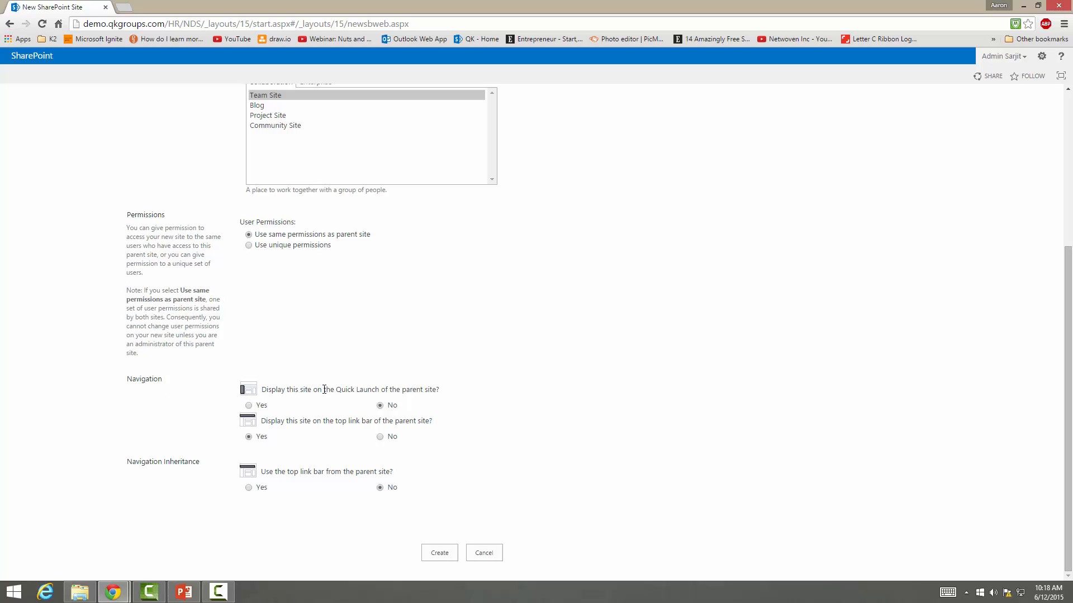
mouse_move(411, 386)
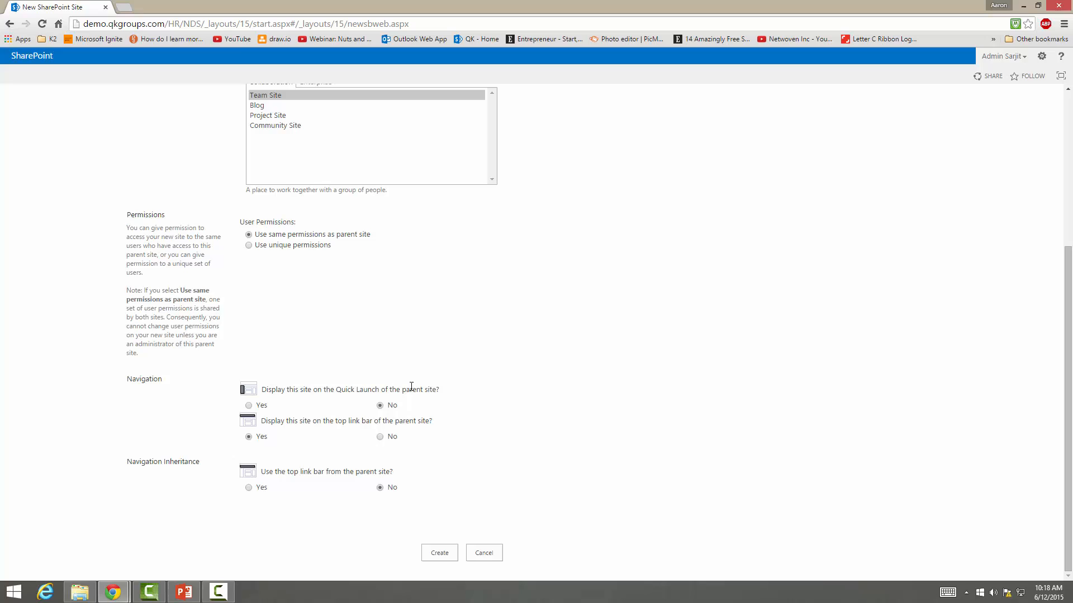
mouse_move(259, 424)
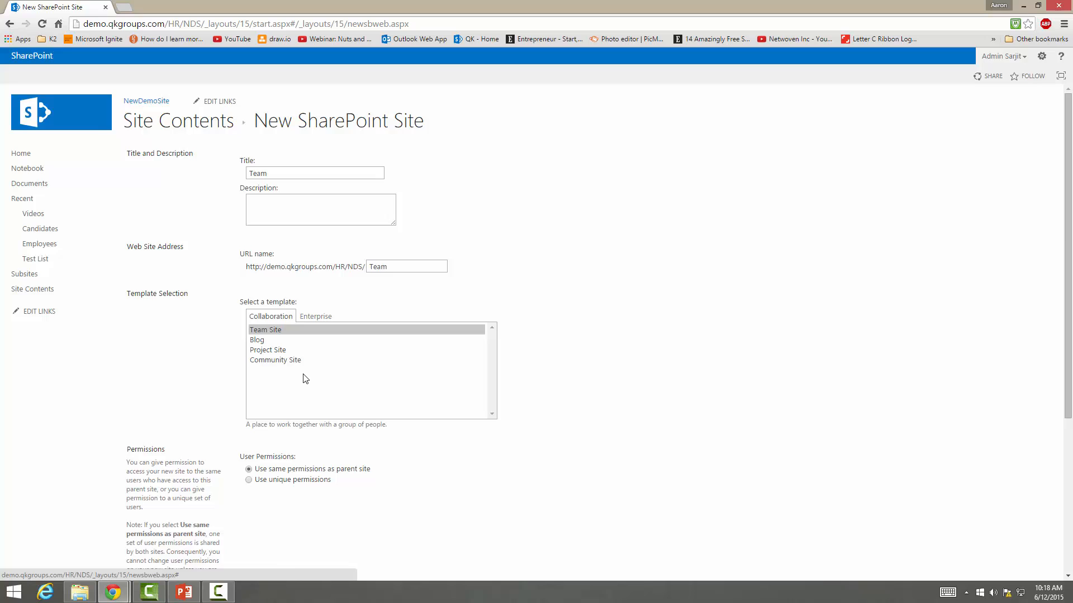
- Leave the parent top link bar not inherited (Yes then back to No) and create the Team subsite
scroll("down", 3)
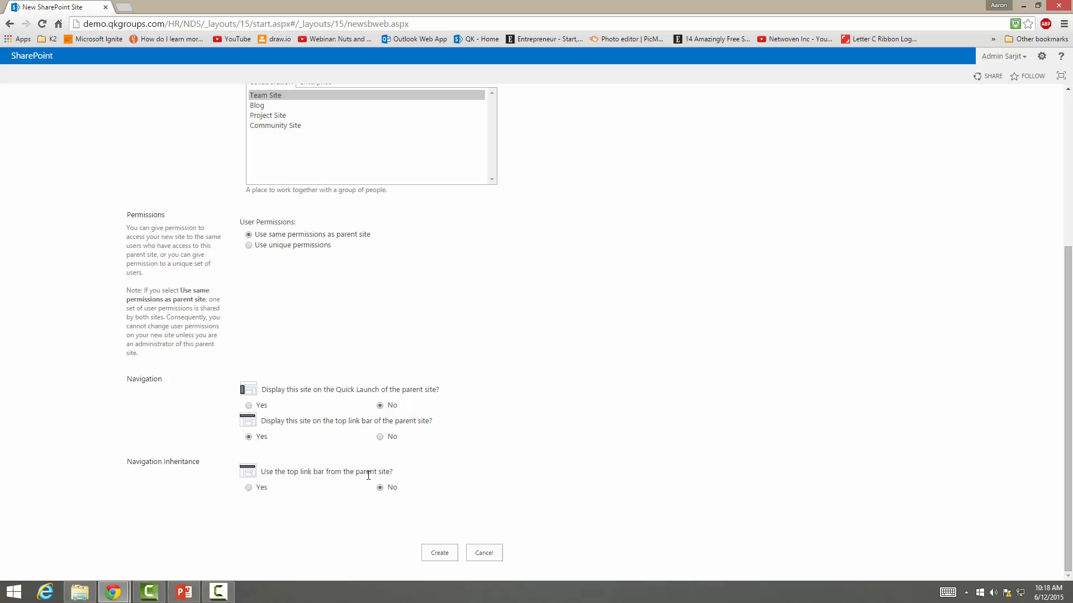
mouse_move(385, 502)
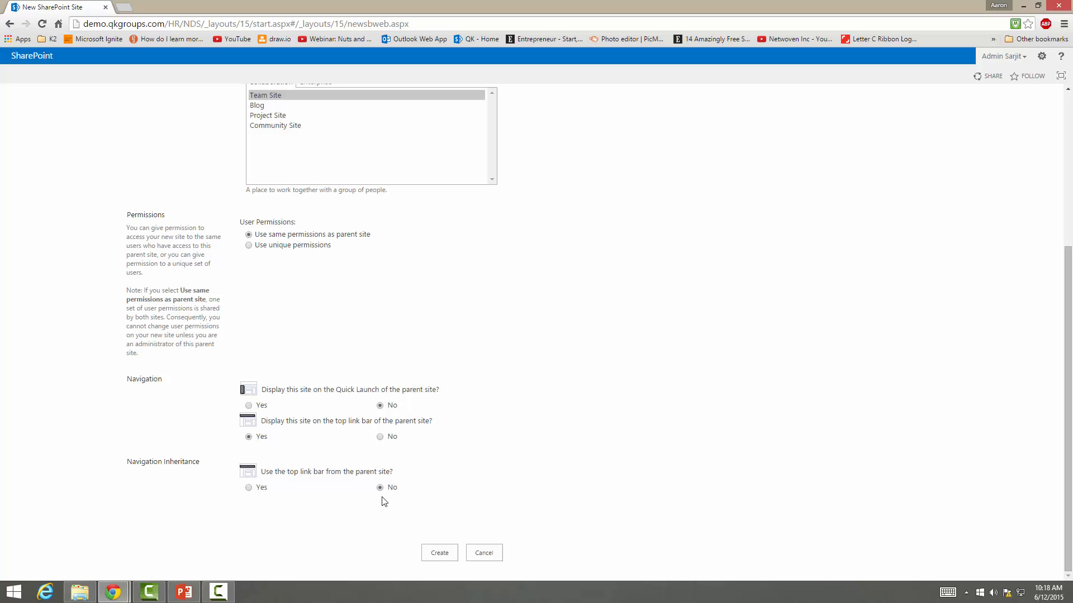
mouse_move(424, 422)
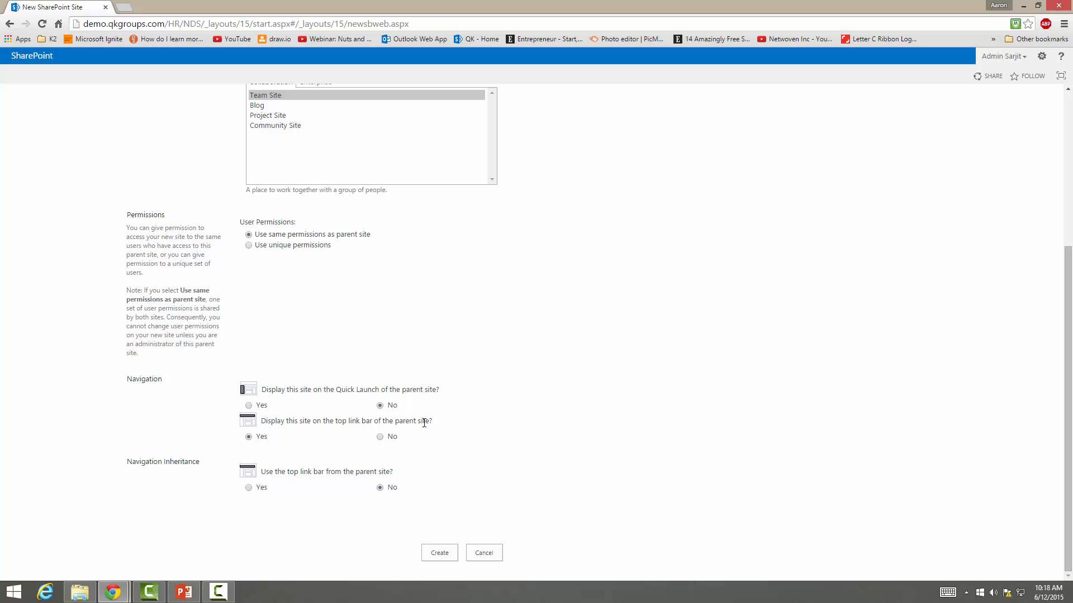
mouse_move(368, 401)
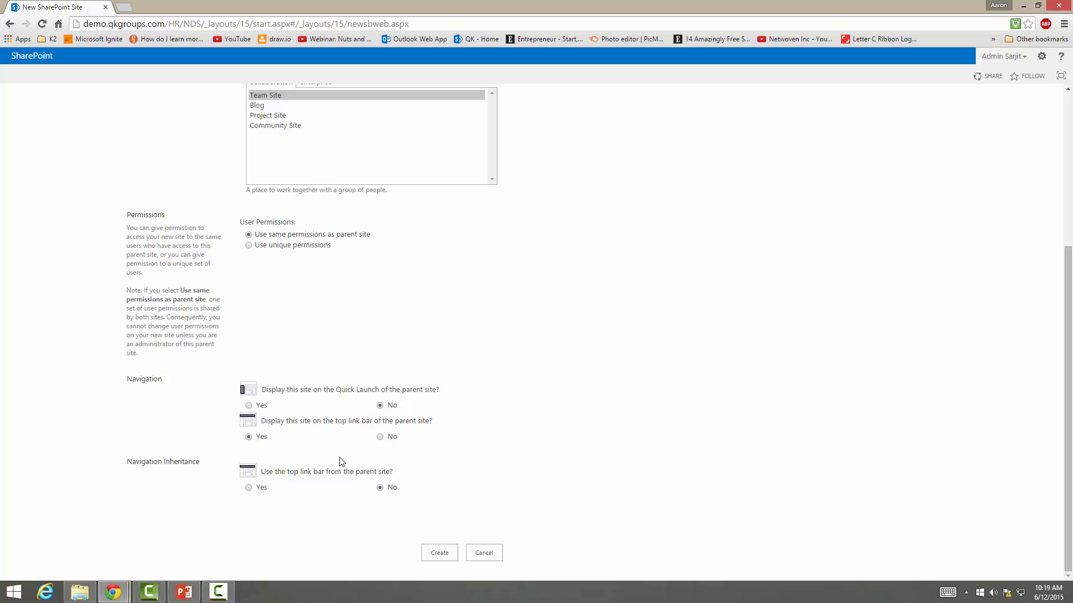
mouse_move(323, 507)
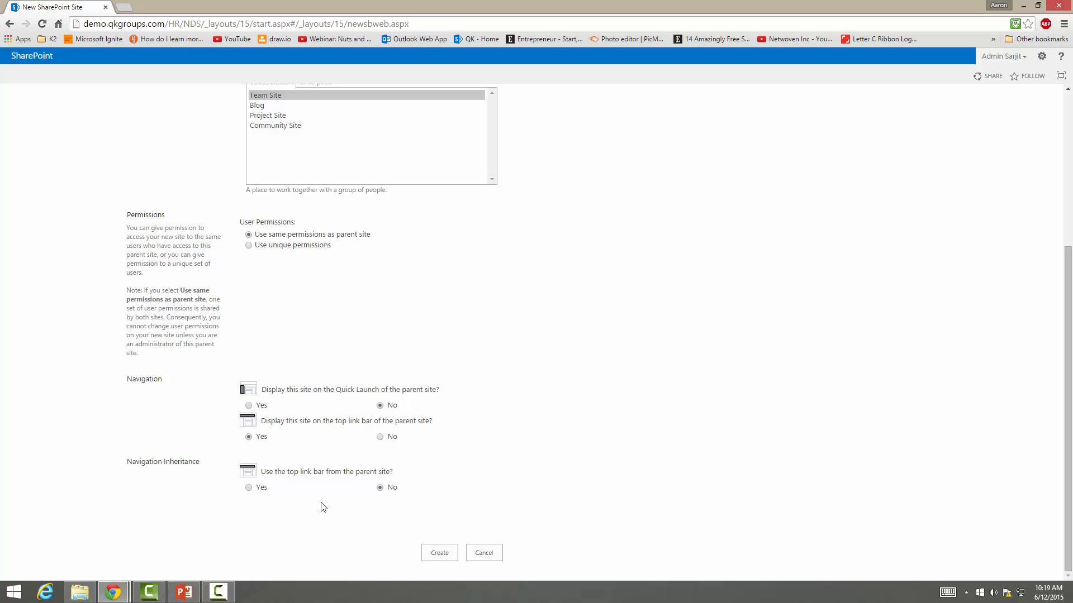
mouse_move(266, 489)
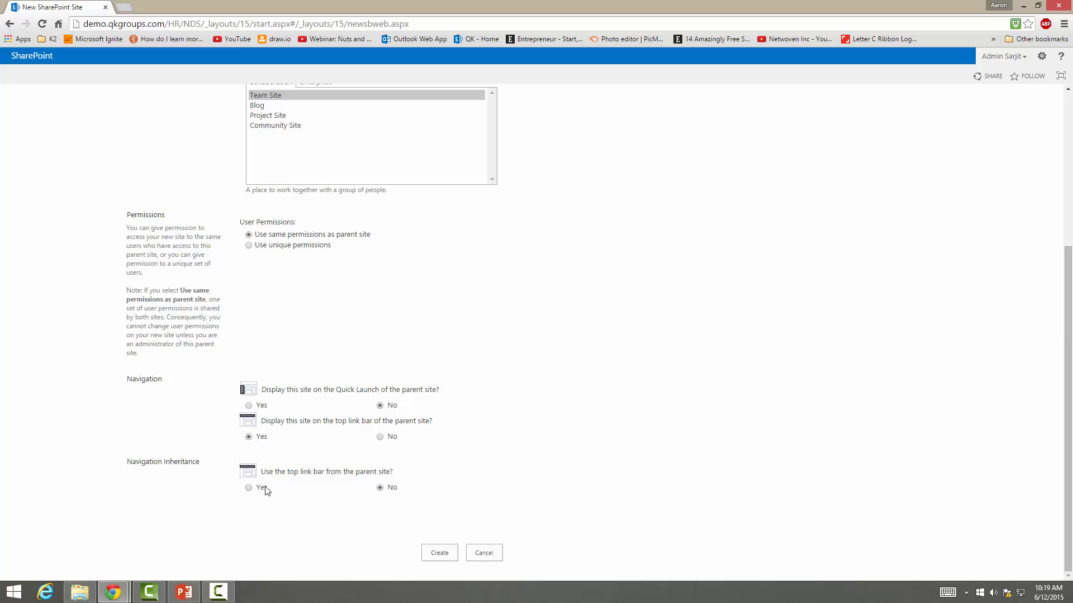
left_click(248, 487)
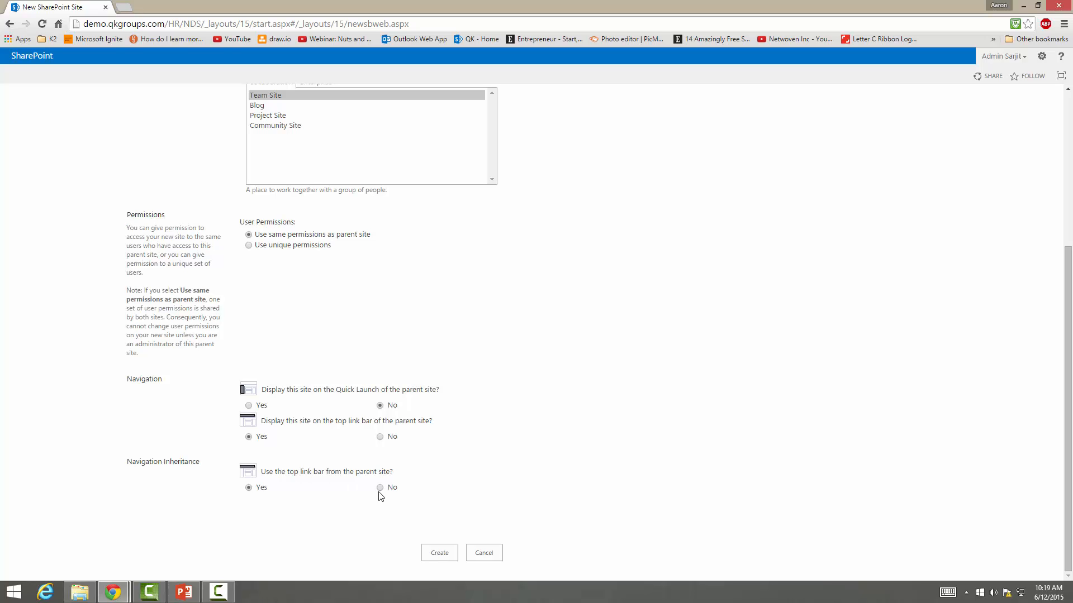
left_click(379, 487)
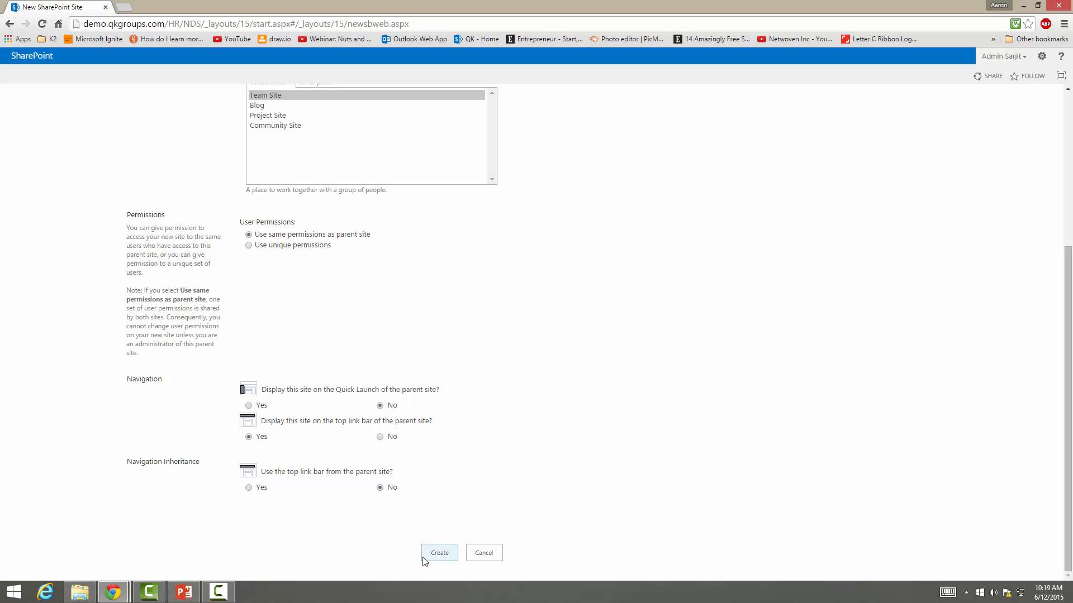
left_click(439, 552)
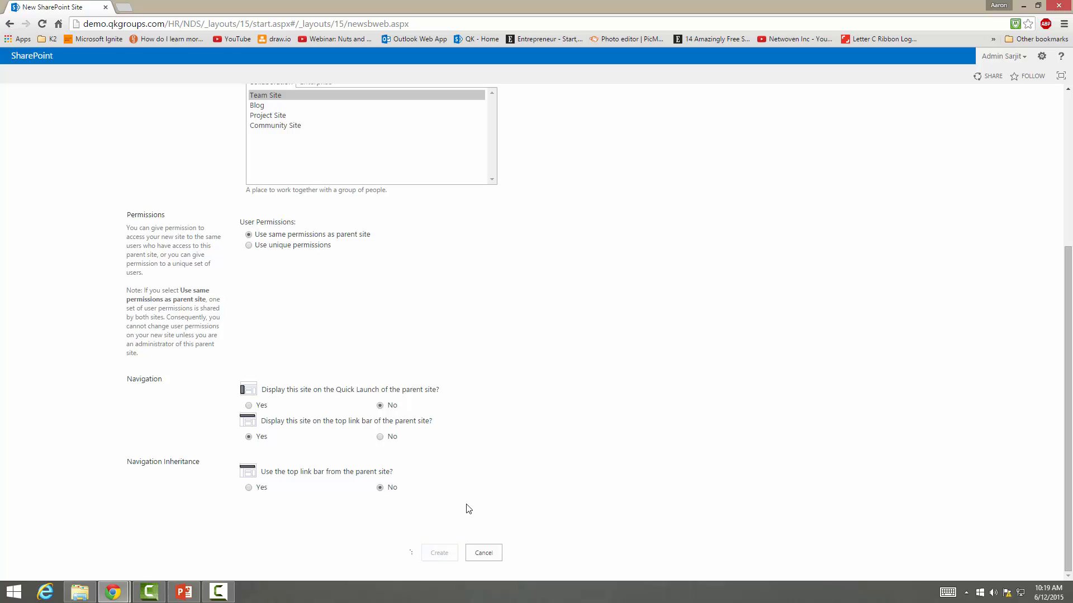
left_click(439, 552)
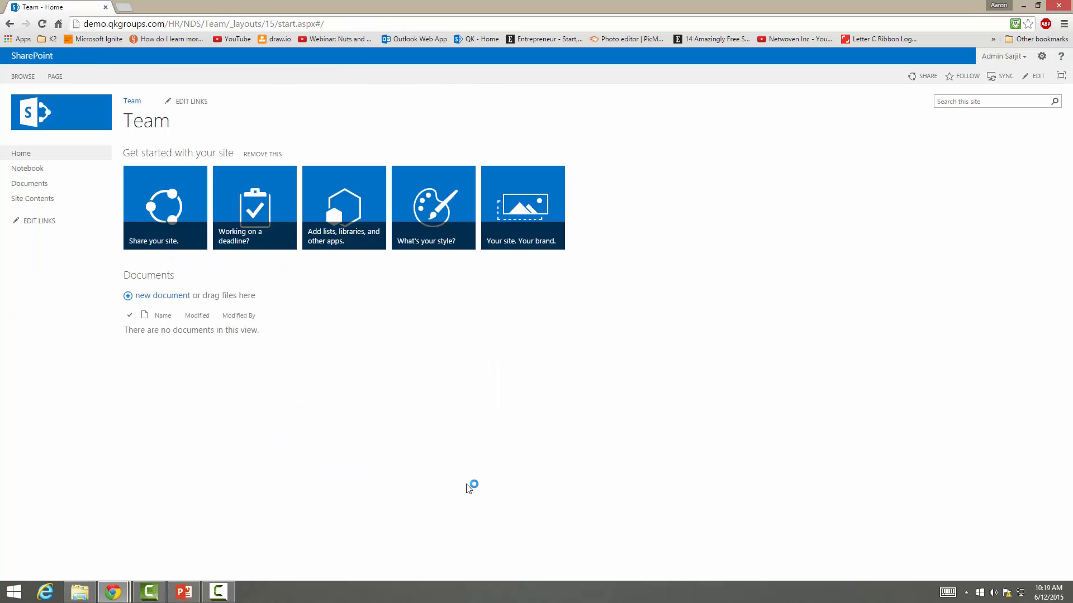
mouse_move(653, 321)
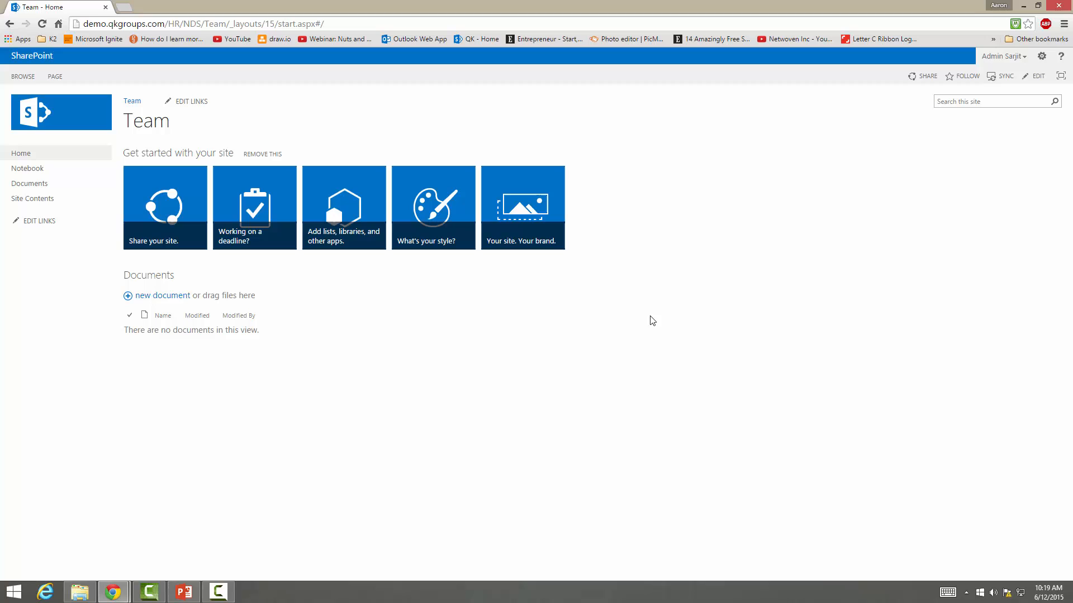
mouse_move(175, 366)
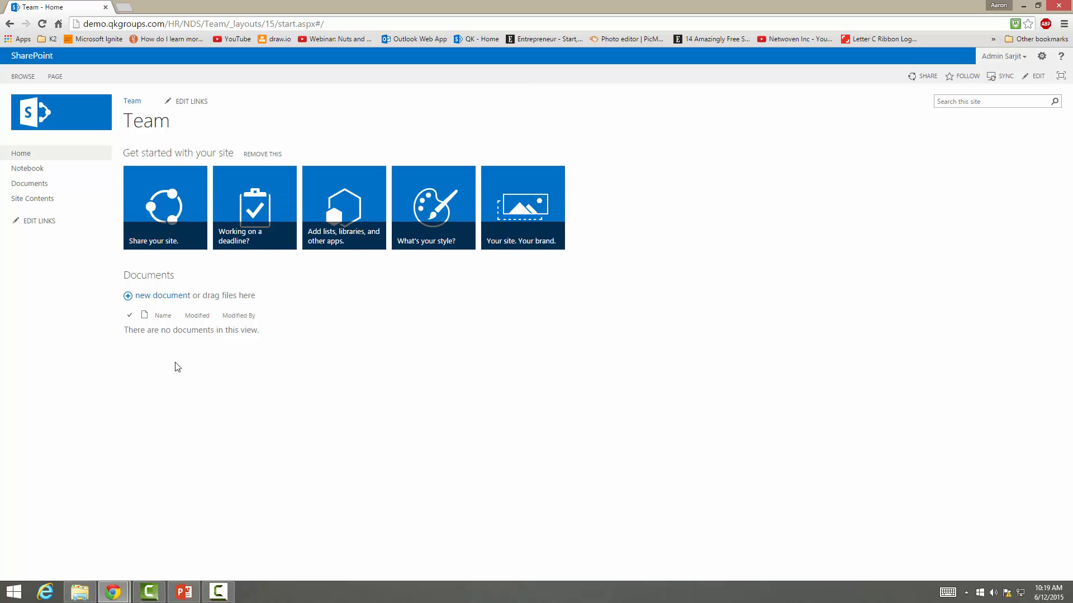
mouse_move(174, 237)
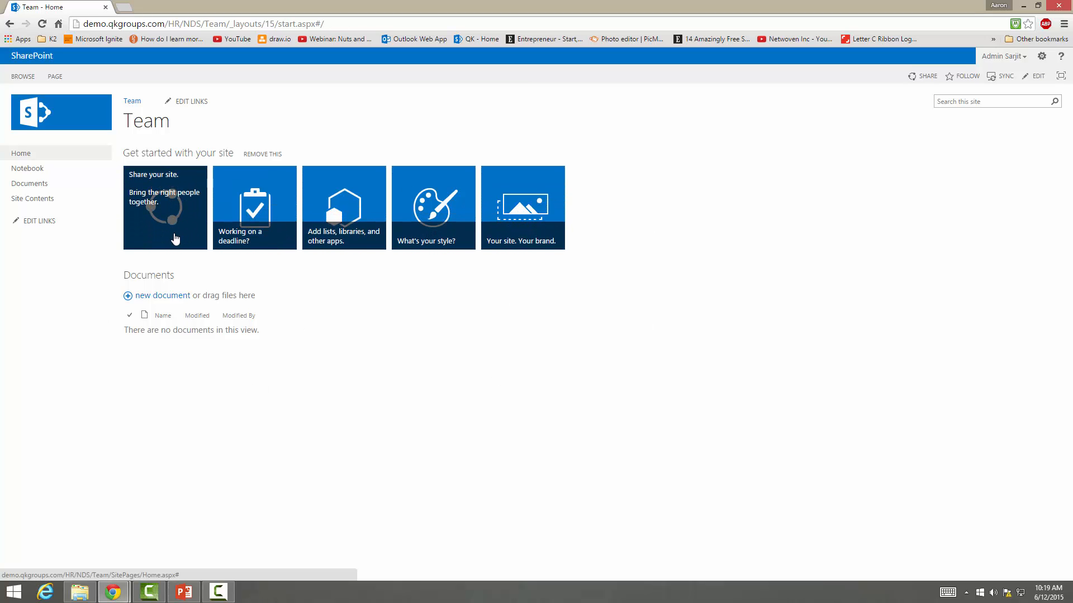
mouse_move(262, 213)
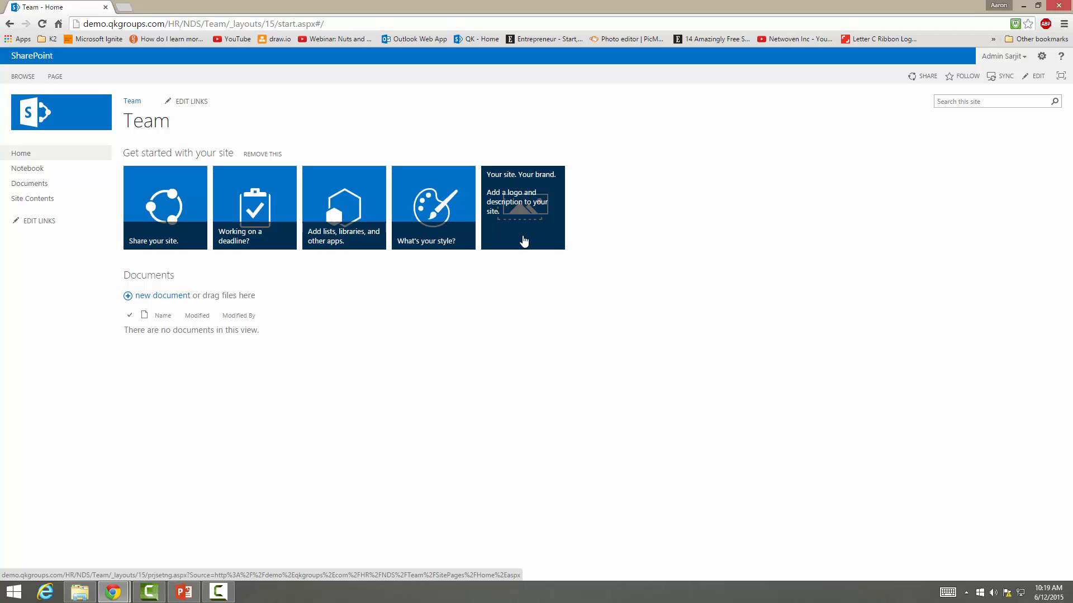
mouse_move(389, 182)
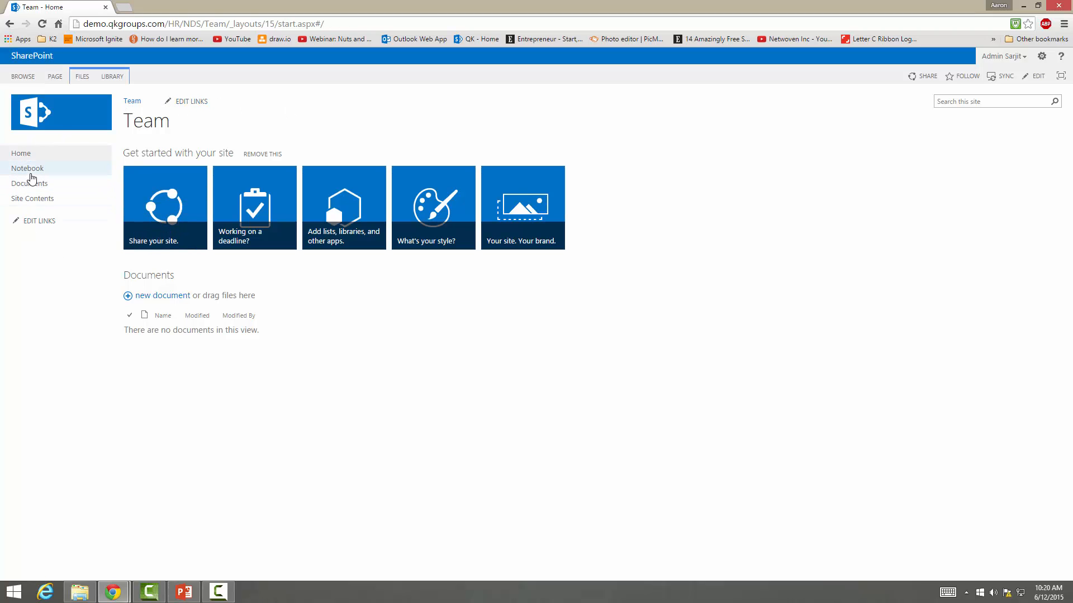
- Go to the new Team site's Documents library from Quick Launch
left_click(29, 183)
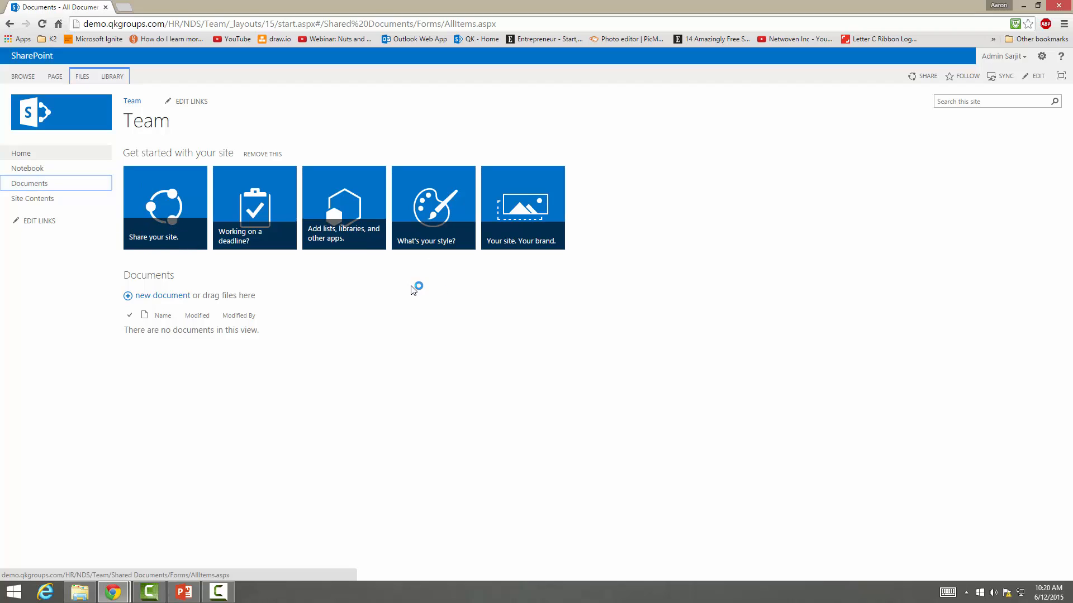
- Let the Team site's empty Documents library finish loading in All Documents view
left_click(29, 184)
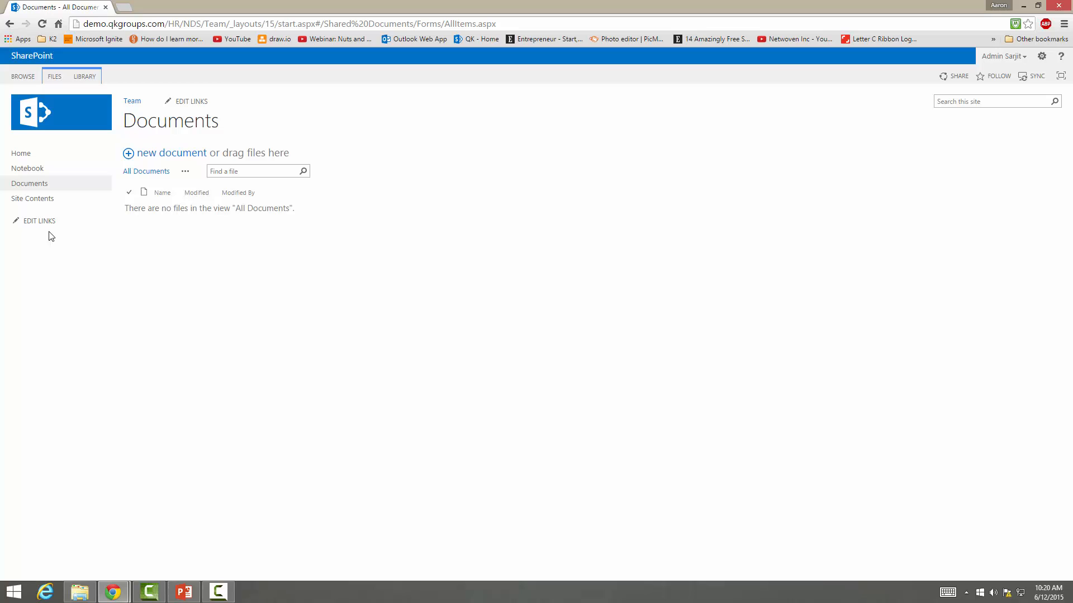
mouse_move(416, 260)
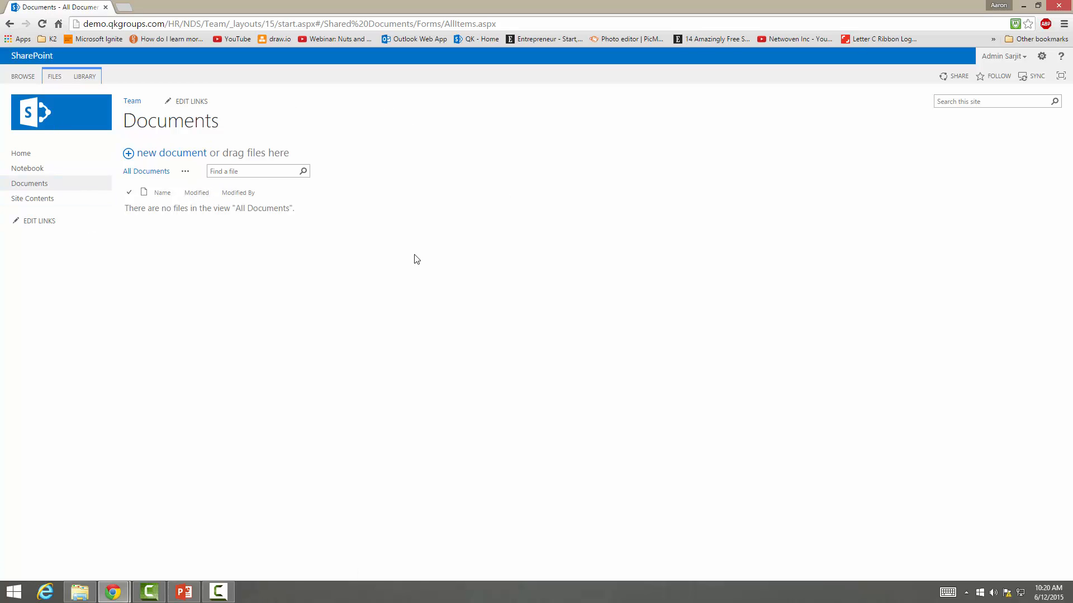
mouse_move(602, 138)
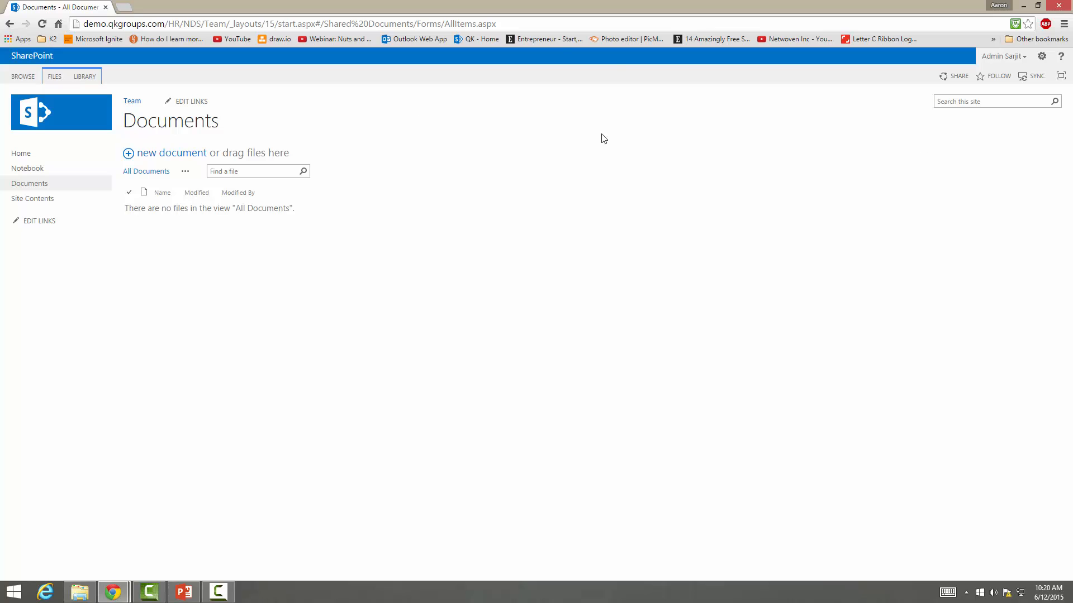
mouse_move(440, 246)
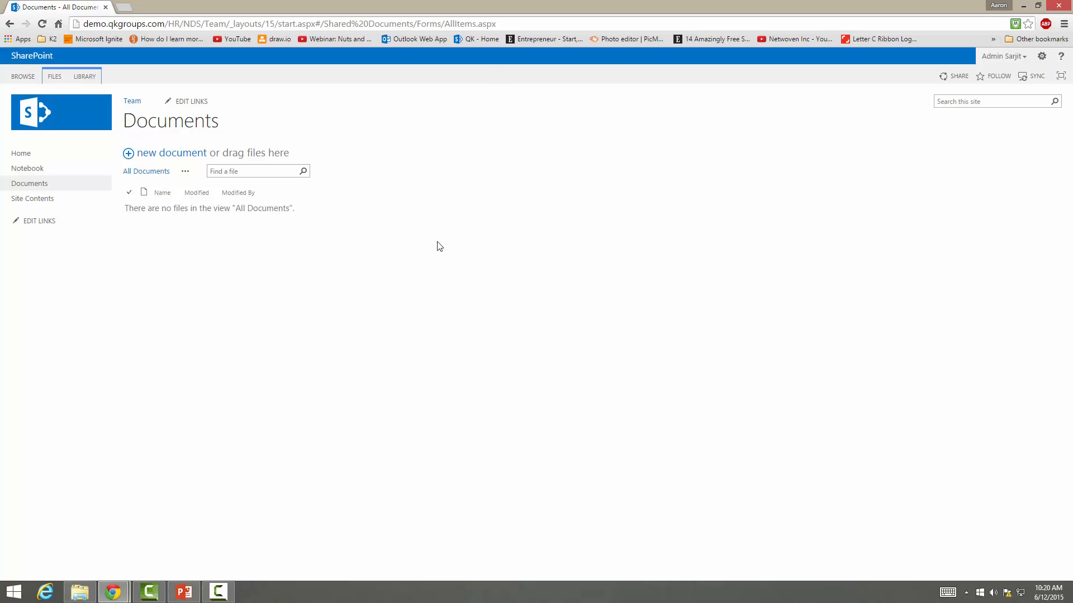